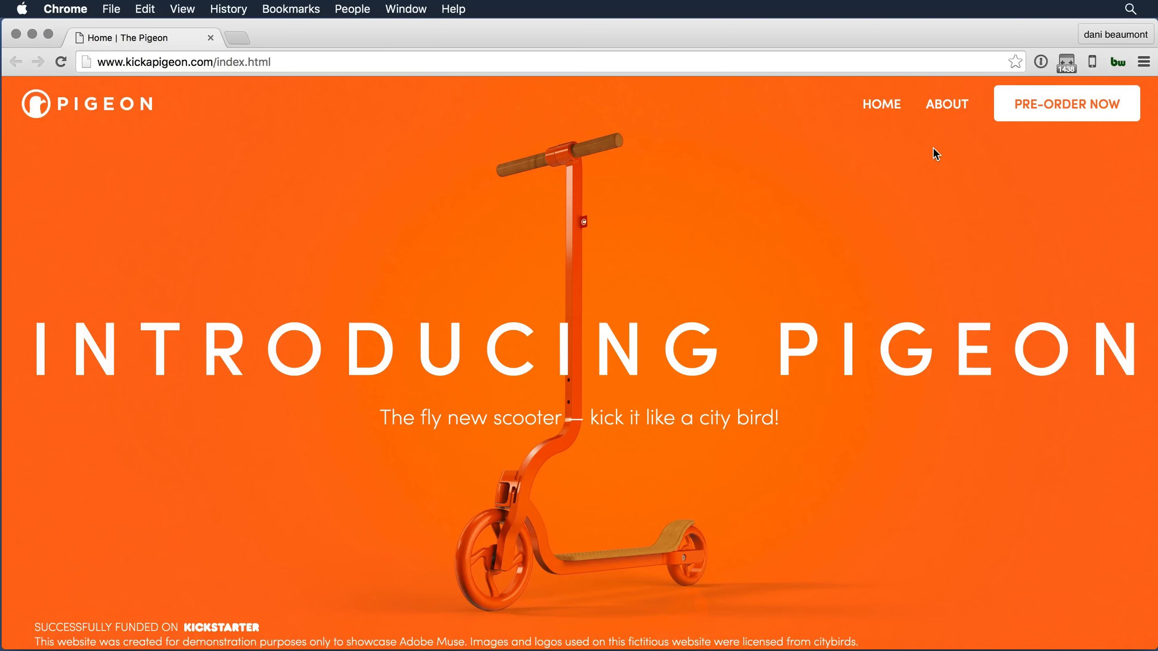
mouse_move(967, 192)
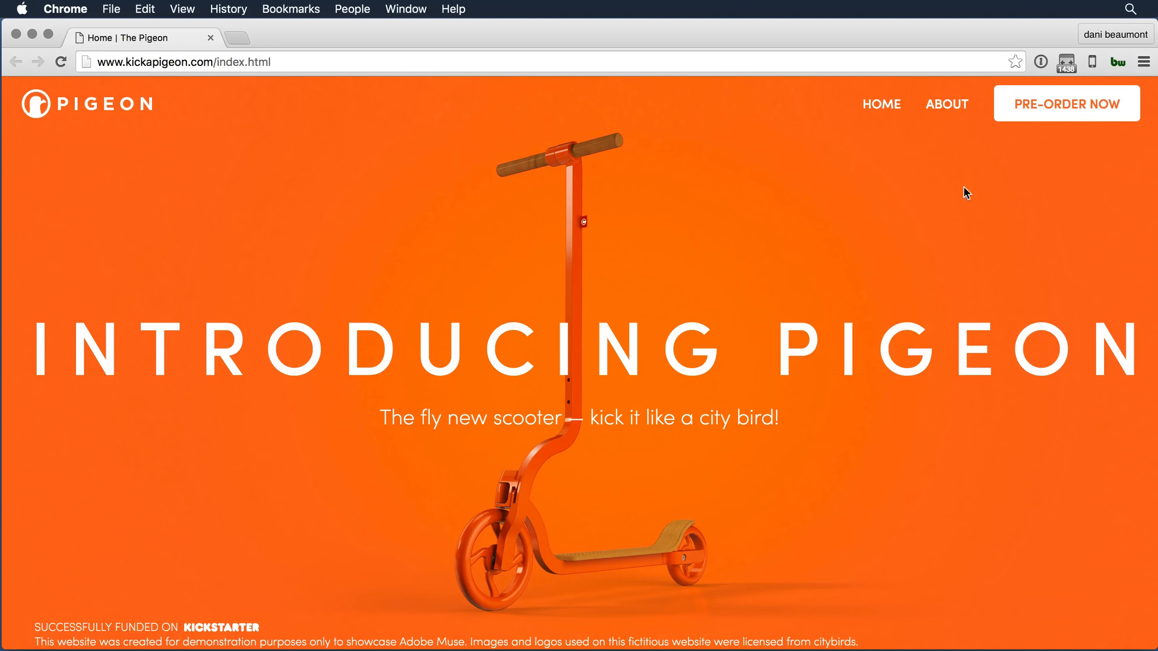
mouse_move(946, 188)
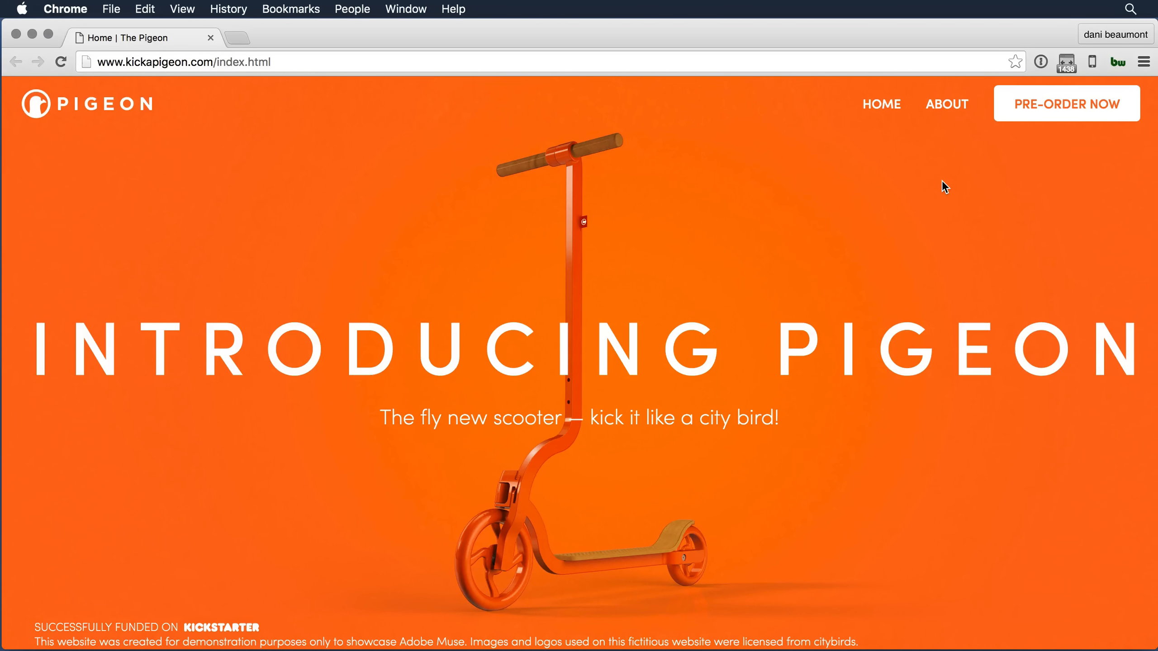
mouse_move(929, 184)
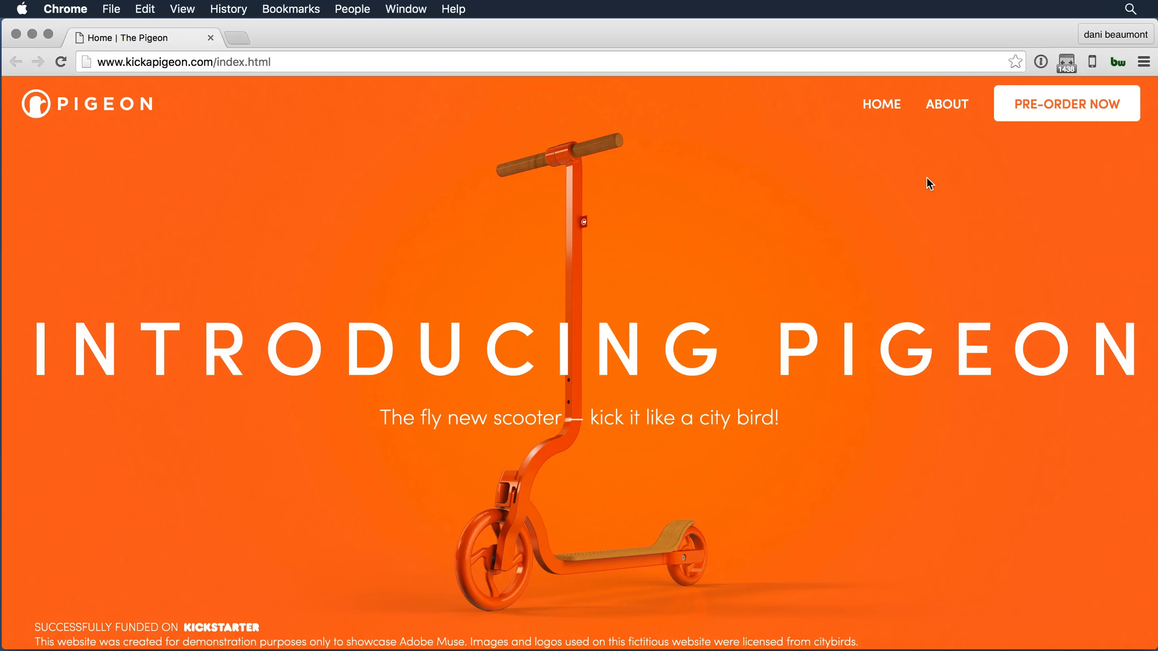
mouse_move(916, 123)
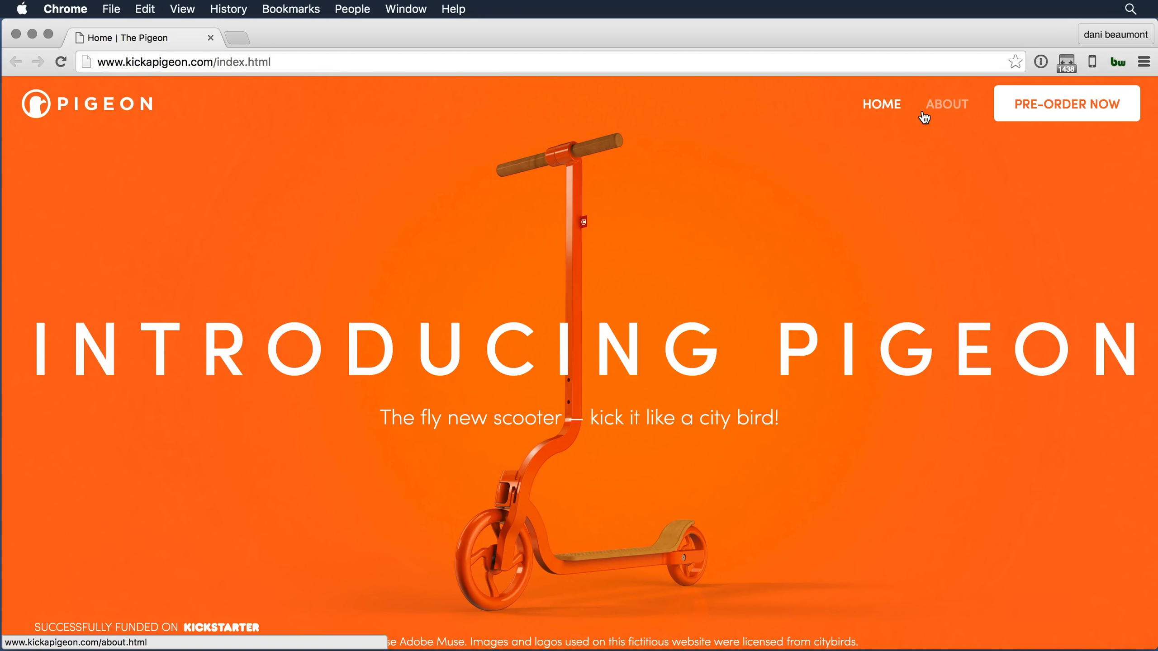
mouse_move(901, 207)
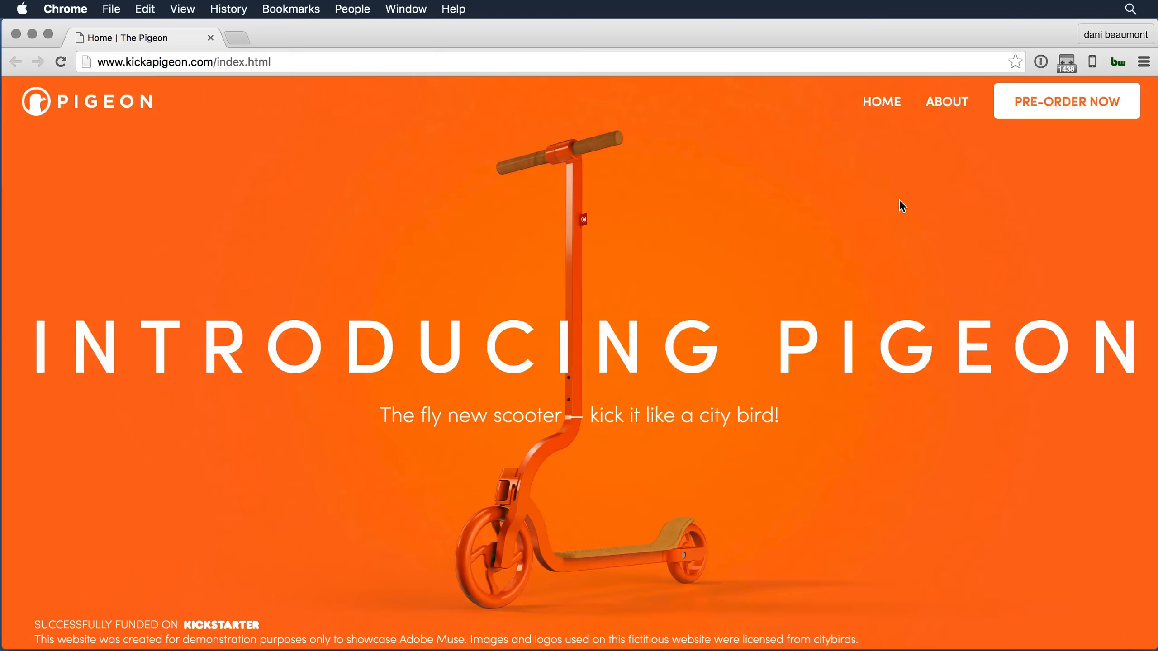
Scroll through the narrow Pigeon home page and toggle the hamburger mobile menu open and closed
scroll(down, 3)
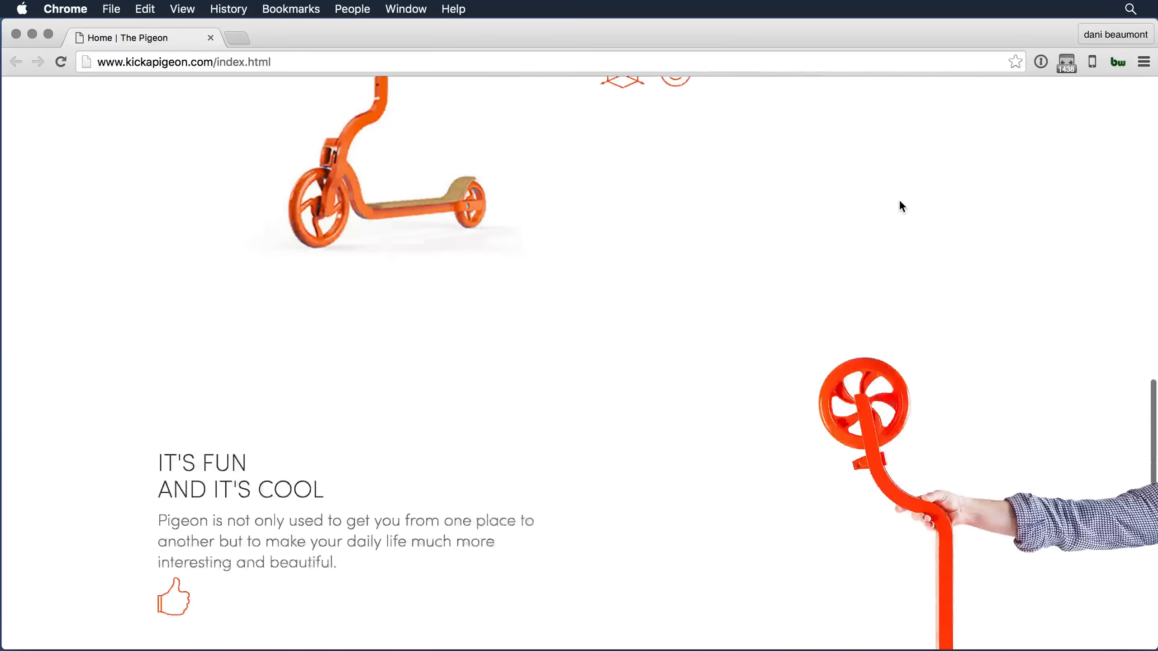
scroll(down, 3)
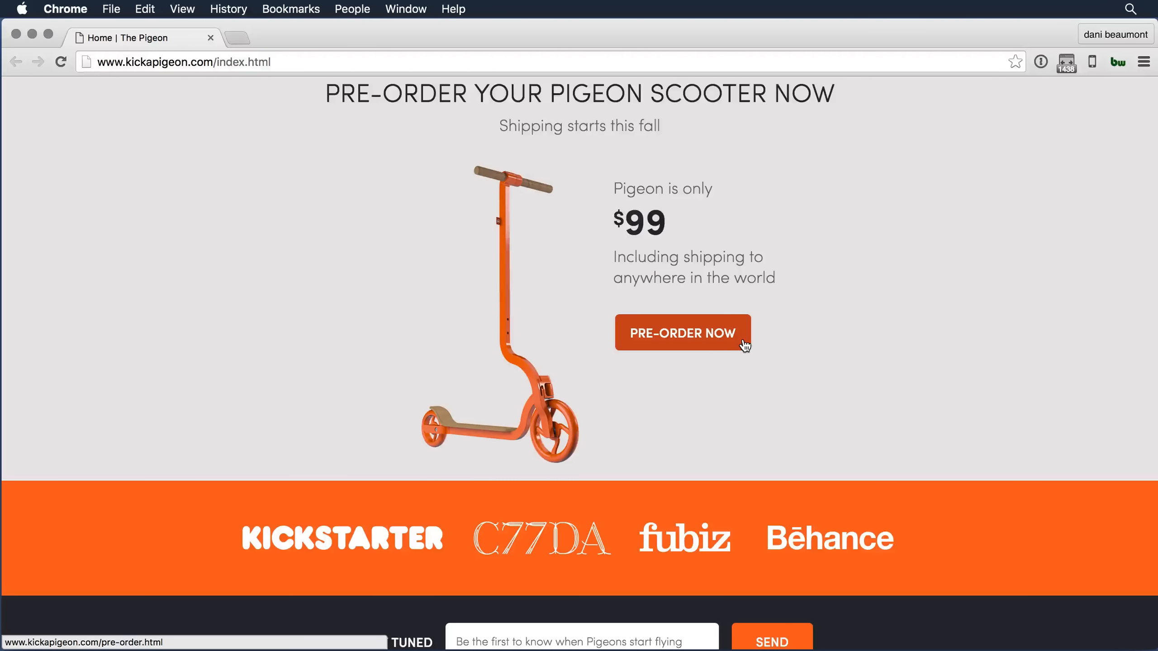
mouse_move(768, 344)
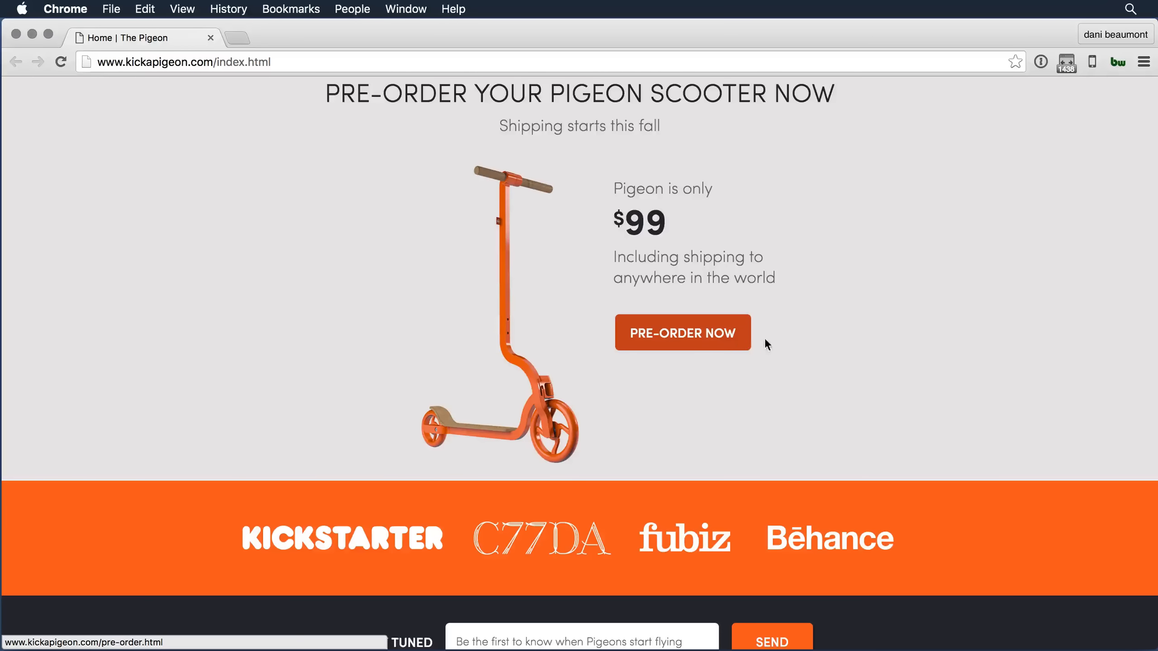
scroll(down, 3)
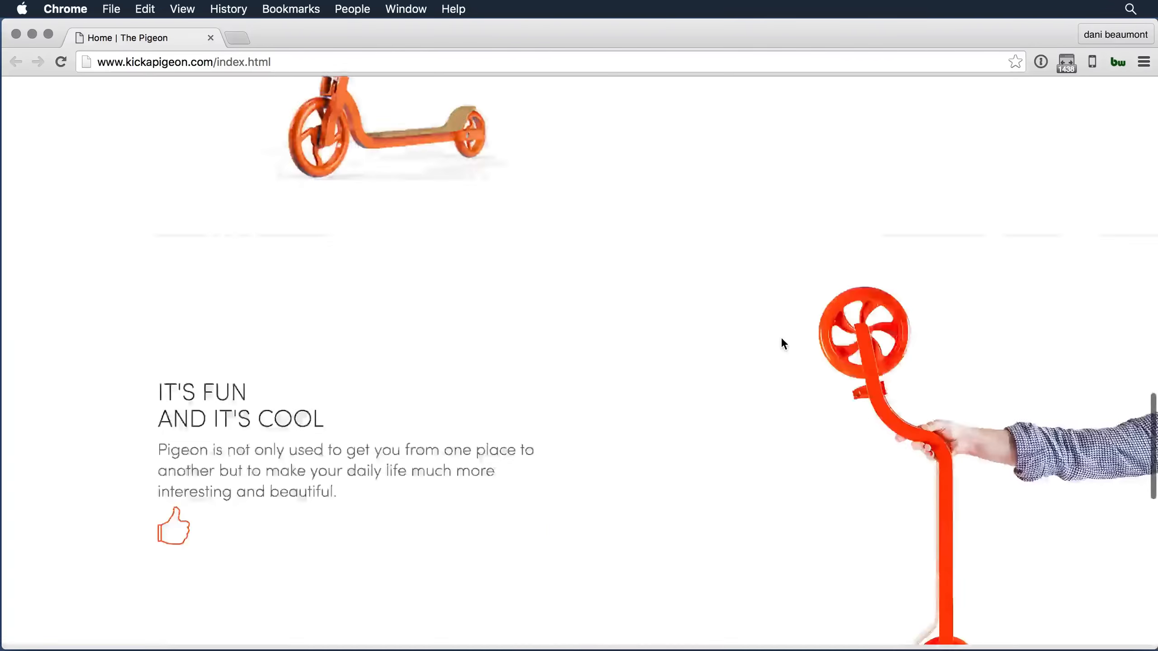
scroll(up, 3)
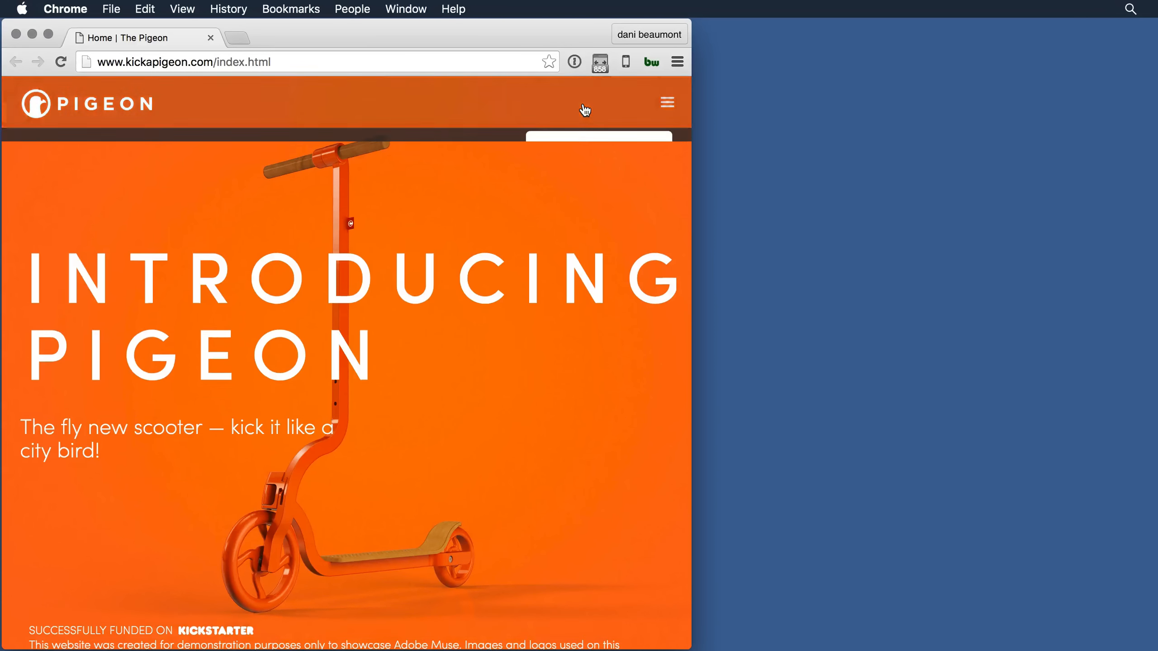
click(666, 103)
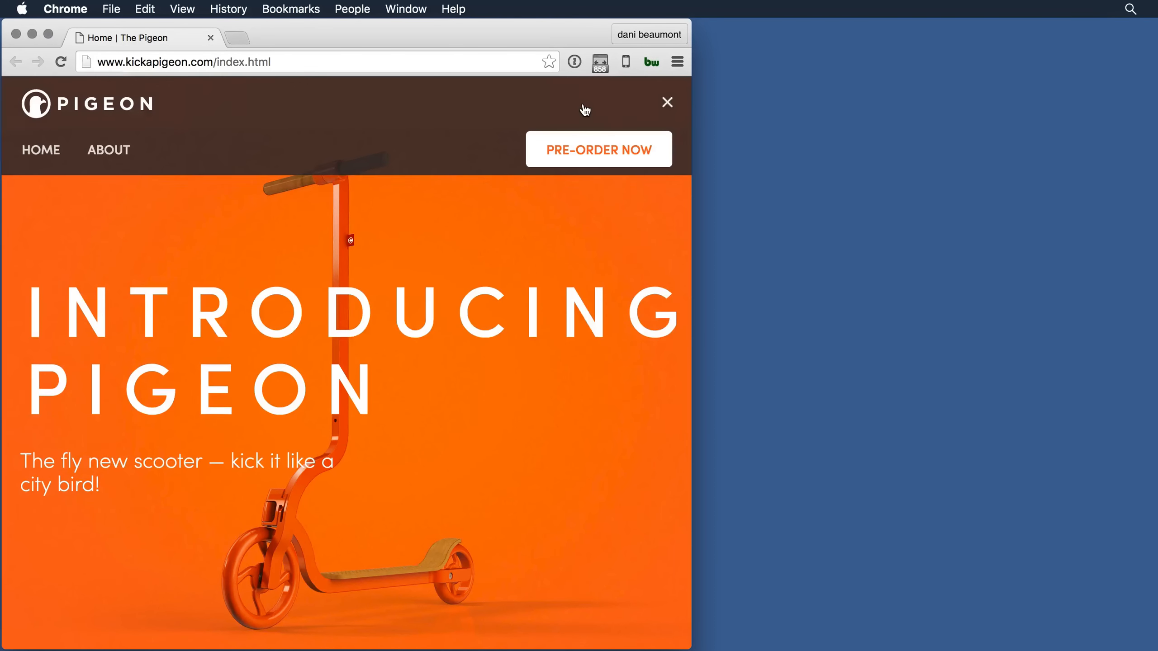
click(666, 102)
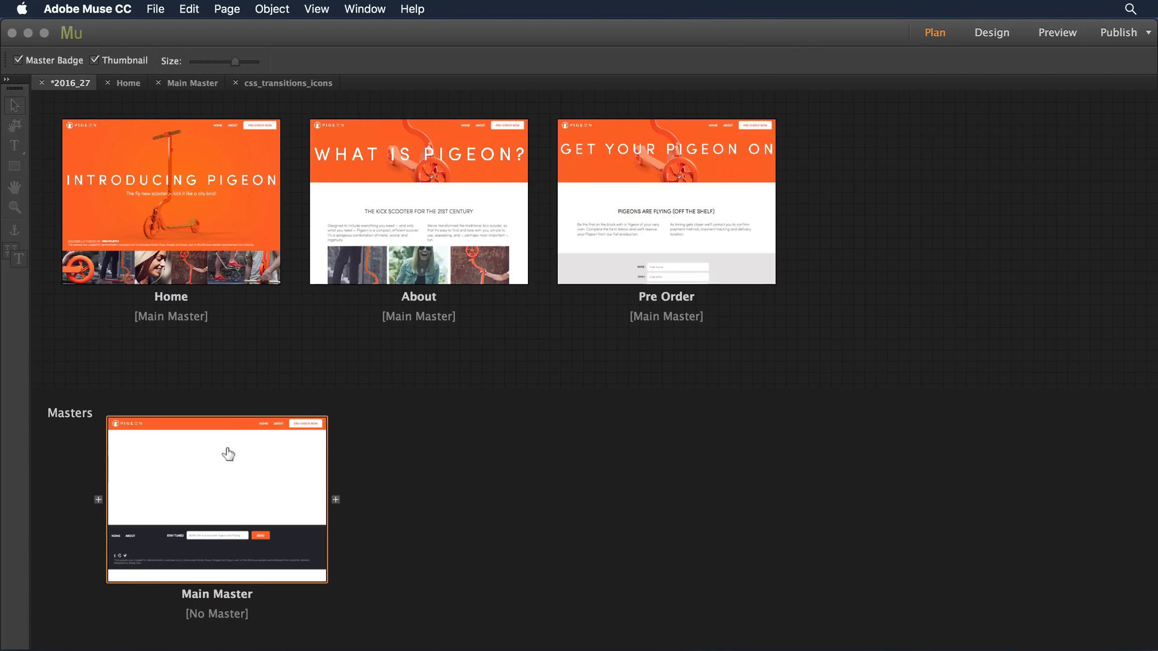
On the Main Master page, select the SEND submit button inside the footer signup form
double_click(217, 471)
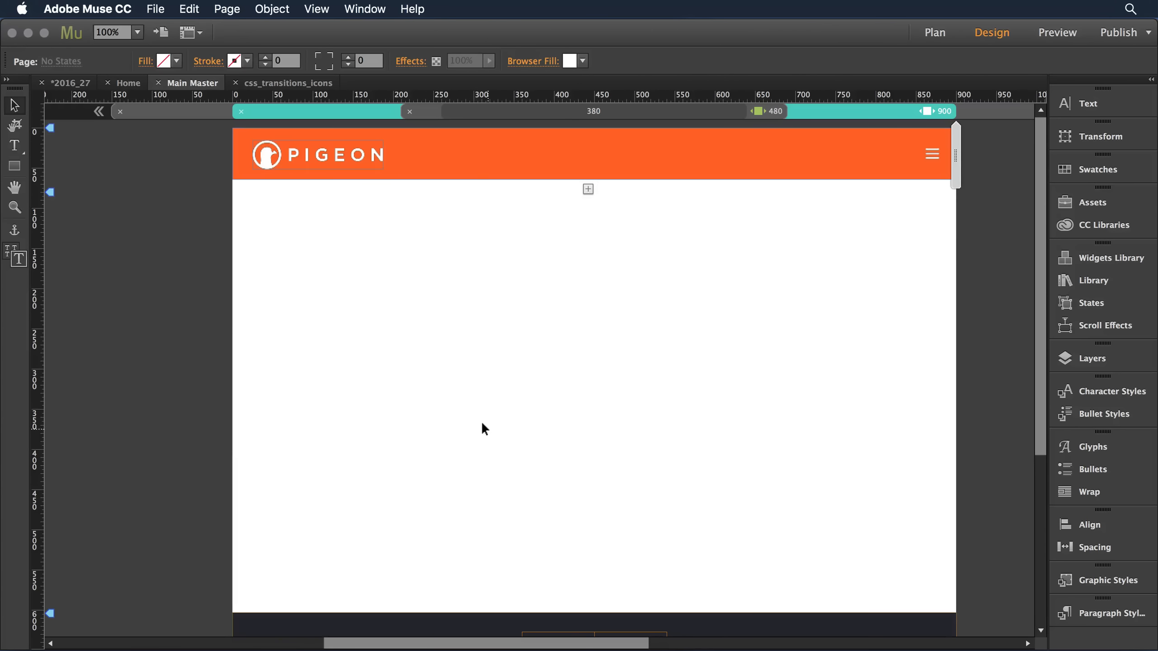
scroll(down, 3)
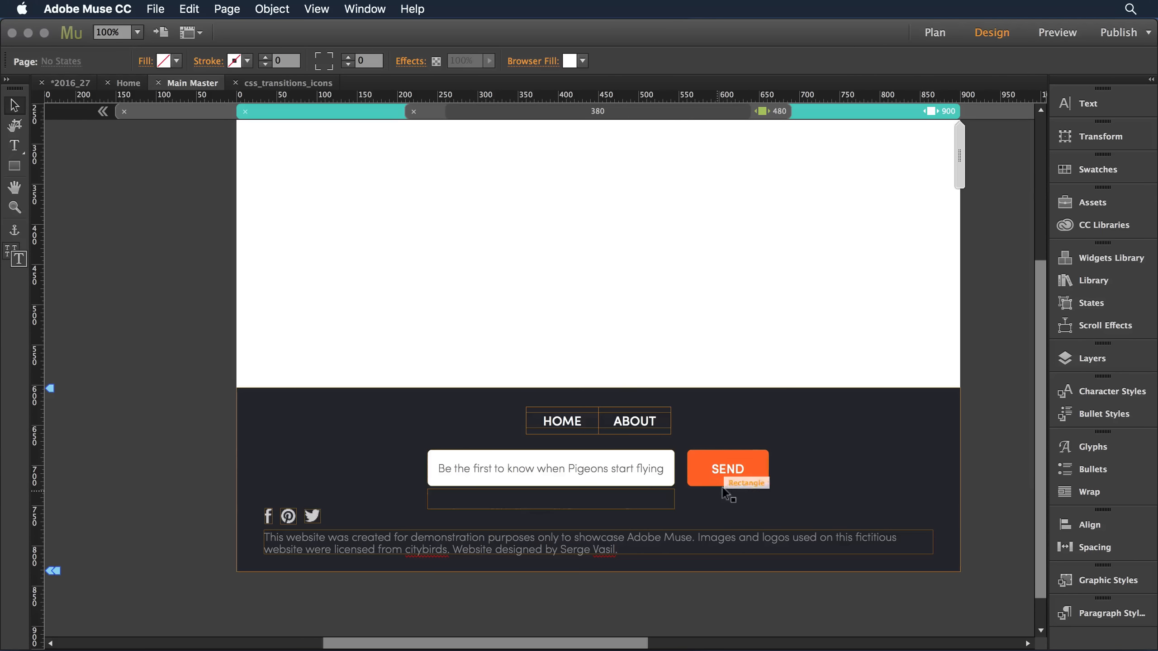
mouse_move(768, 458)
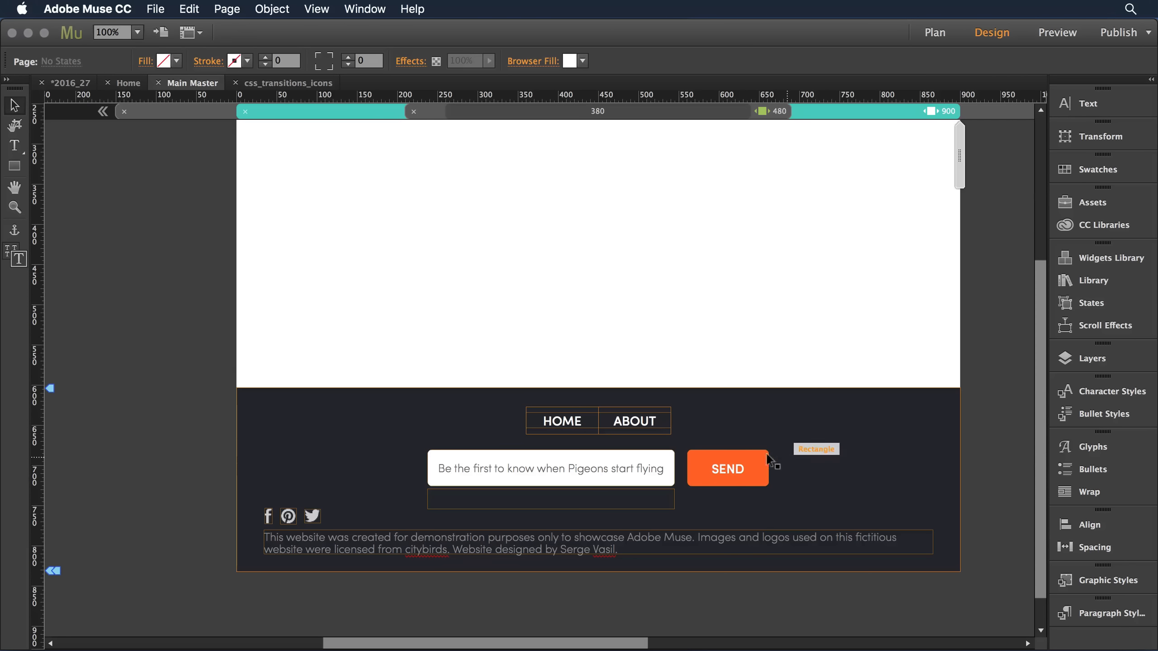
click(727, 469)
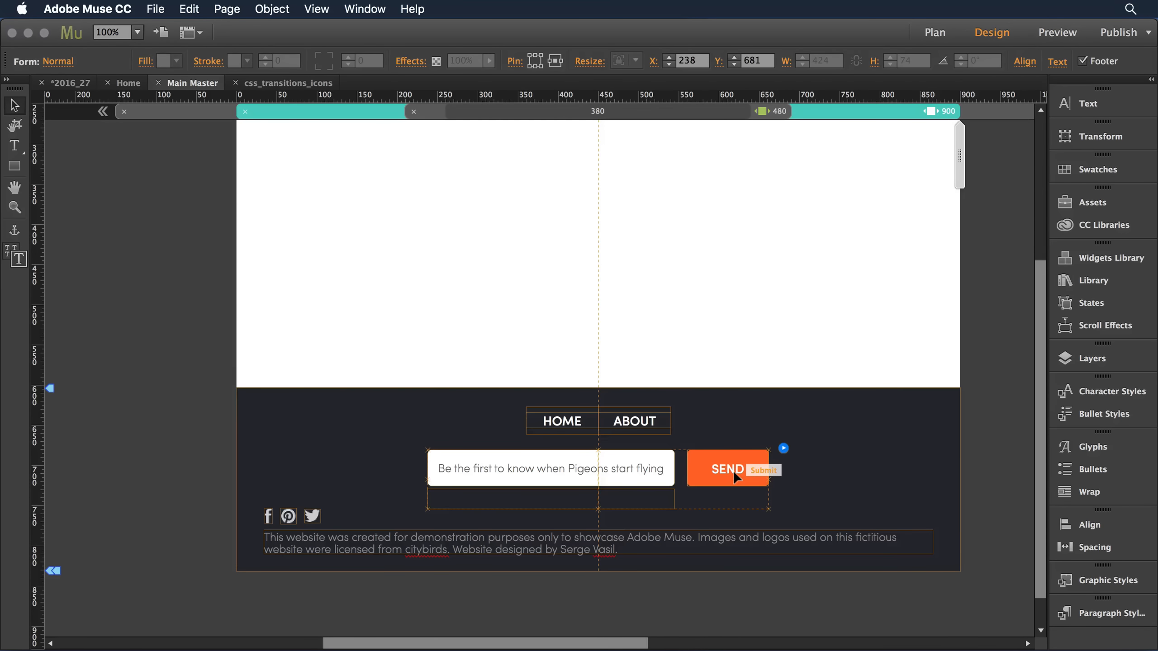
click(727, 470)
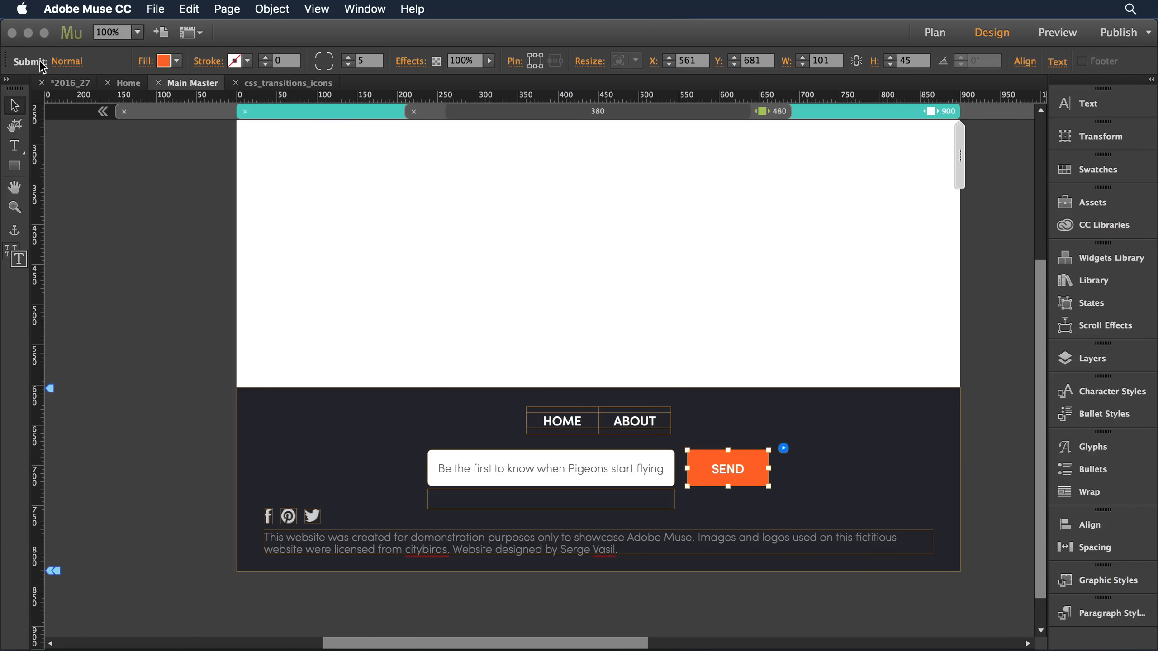
Give the SEND button's states a 1-second Fade transition with Ease In/Out speed
click(66, 61)
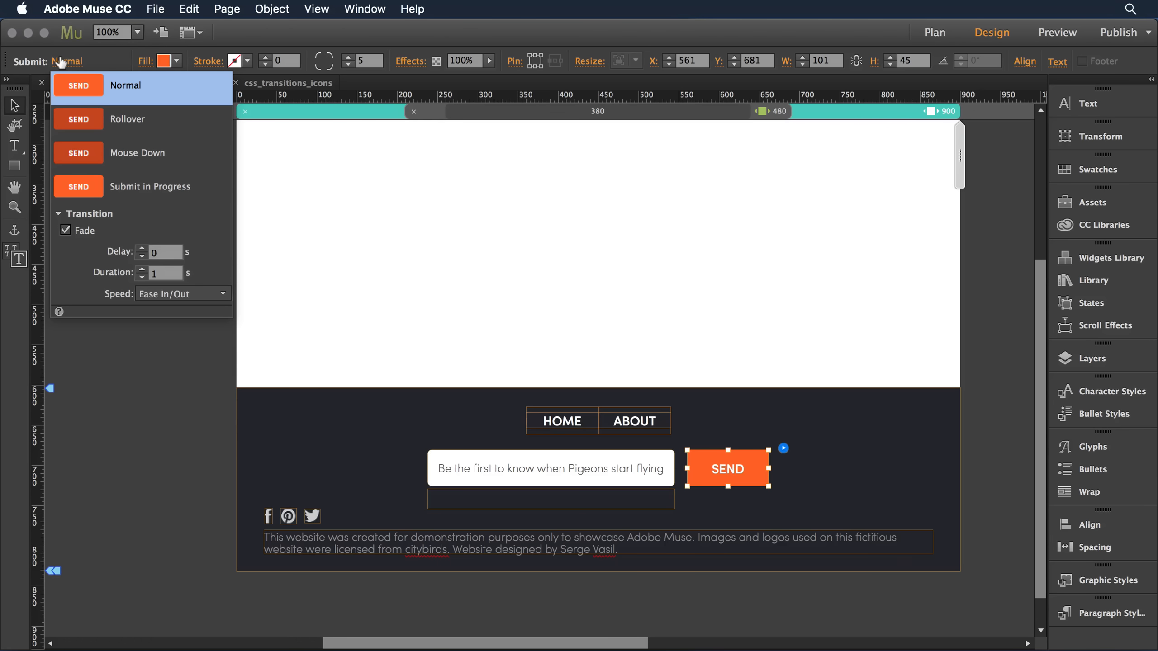
mouse_move(91, 230)
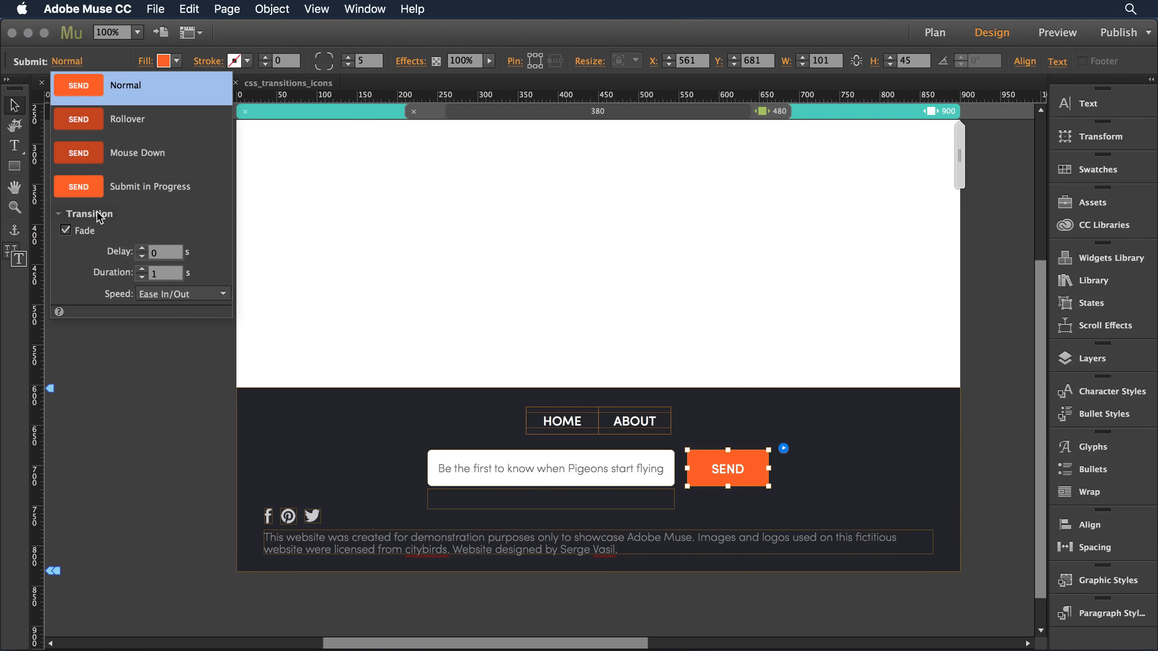
mouse_move(71, 248)
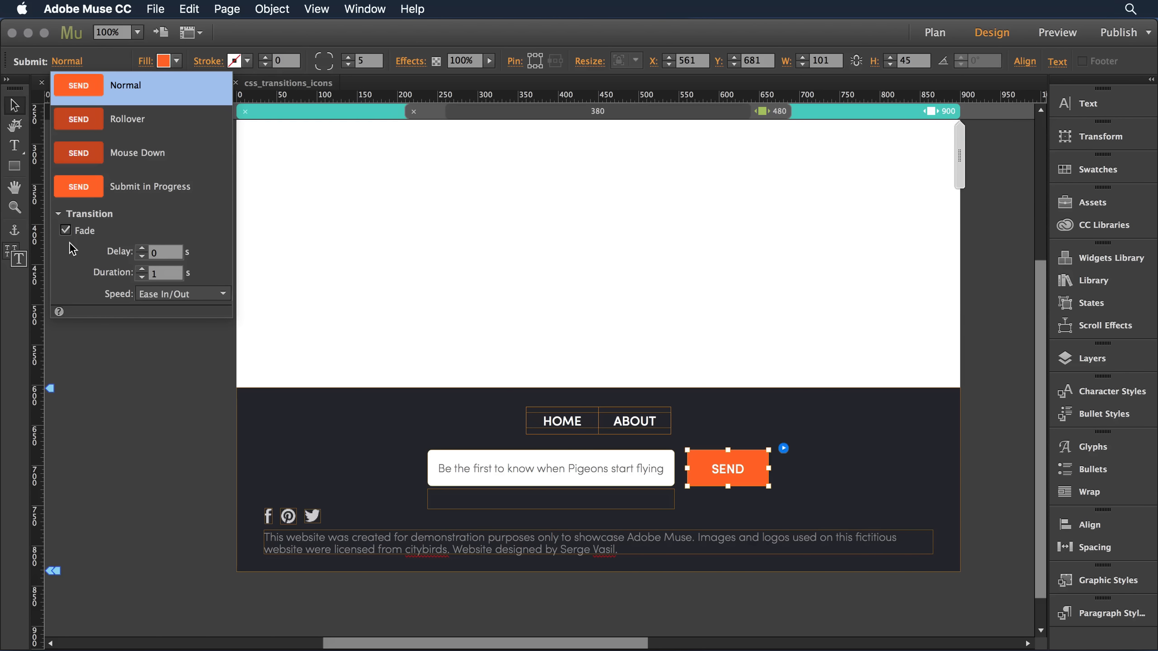
mouse_move(203, 268)
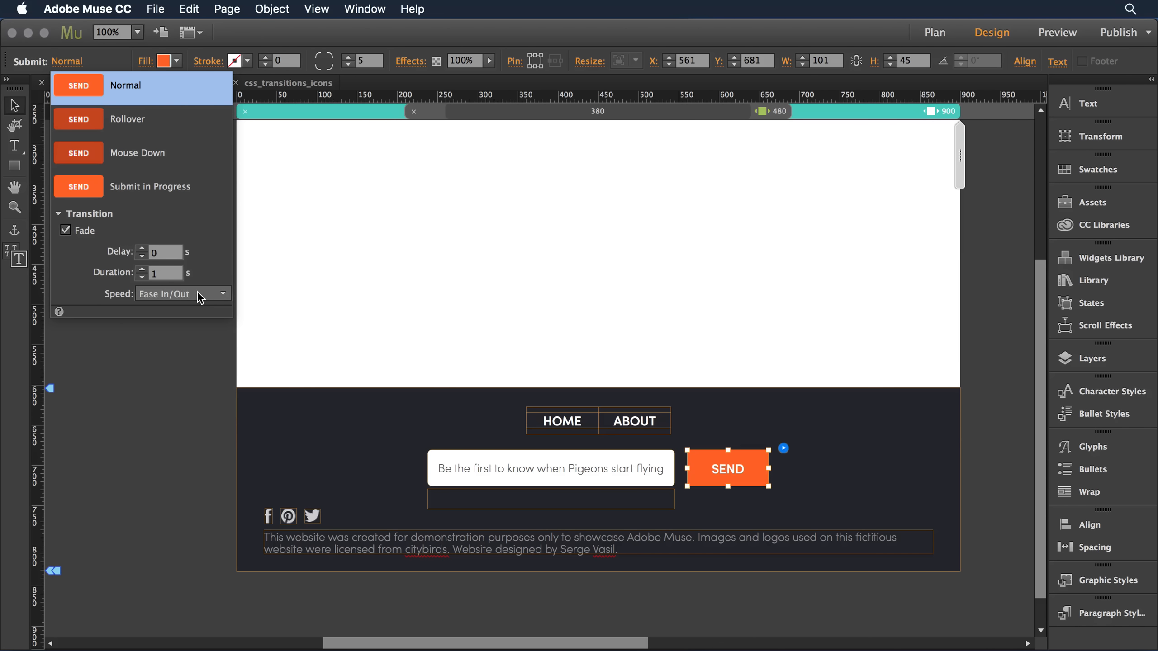
click(222, 294)
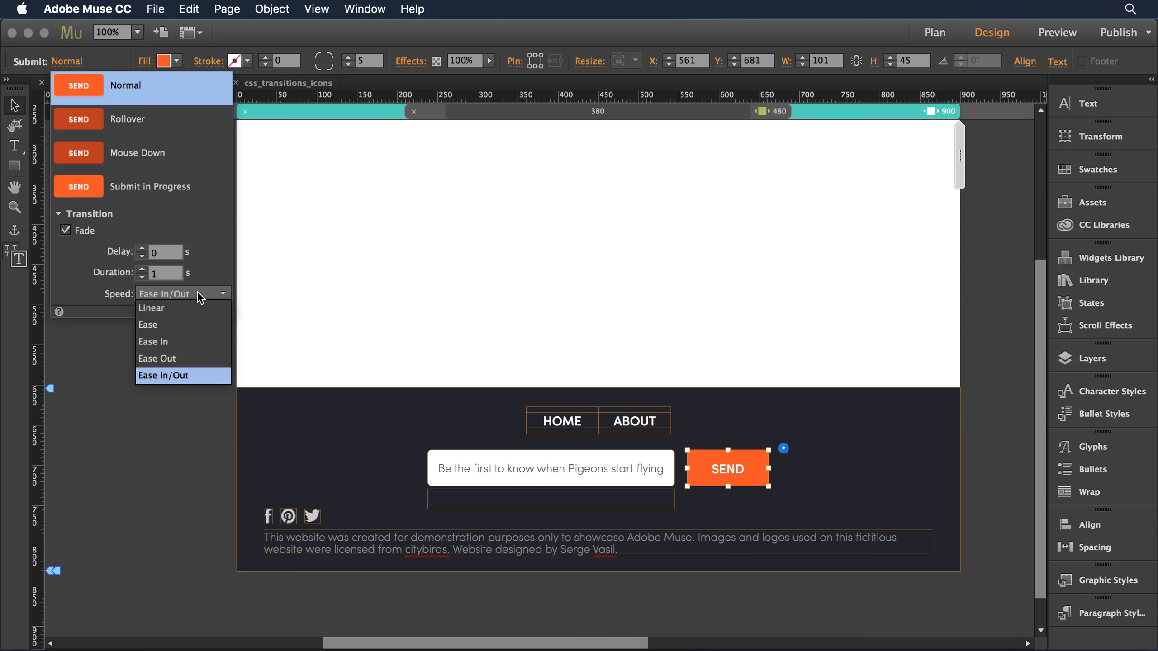
click(183, 376)
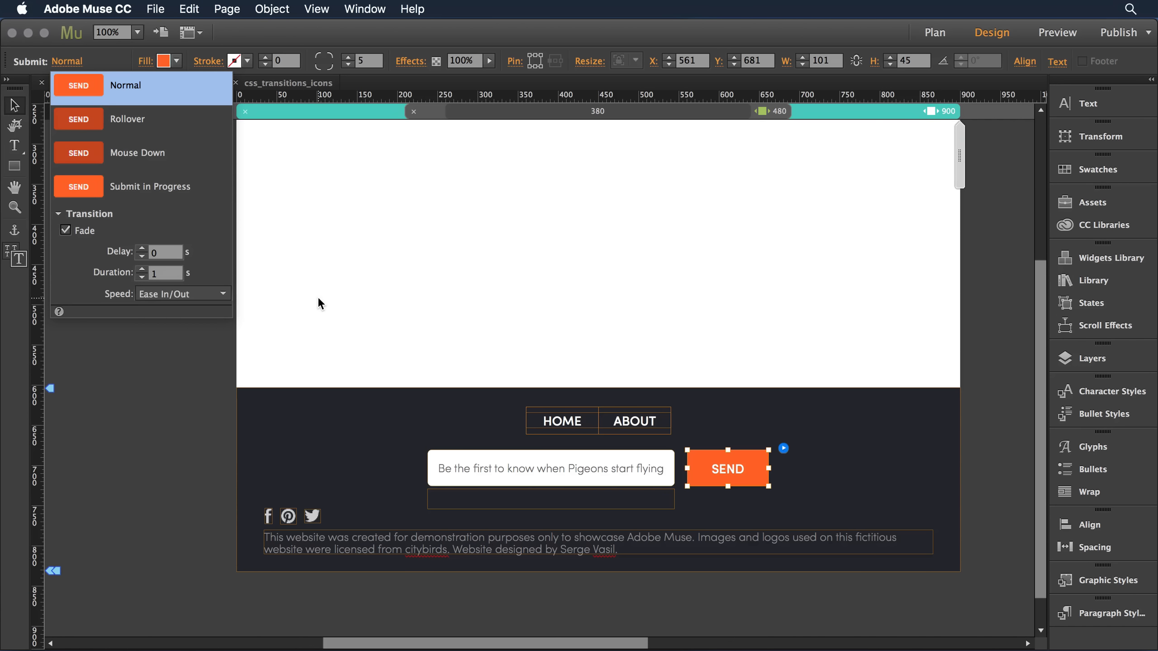
click(191, 82)
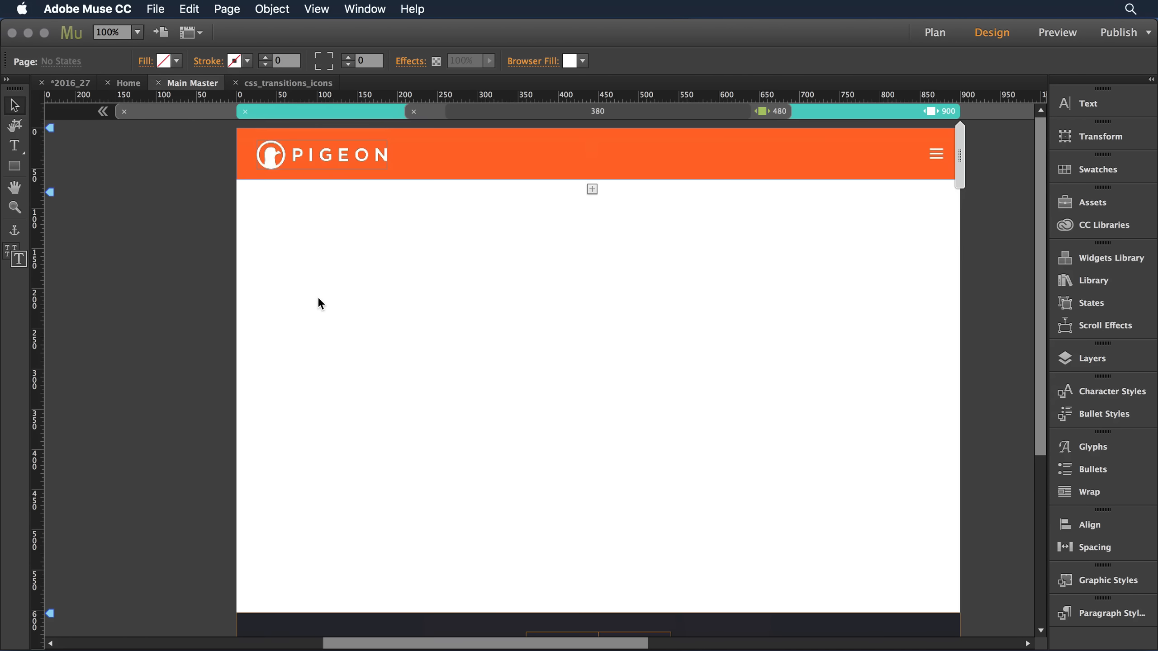
Select the header hamburger menu widget to edit its Active state's 0.5-second fade
click(563, 158)
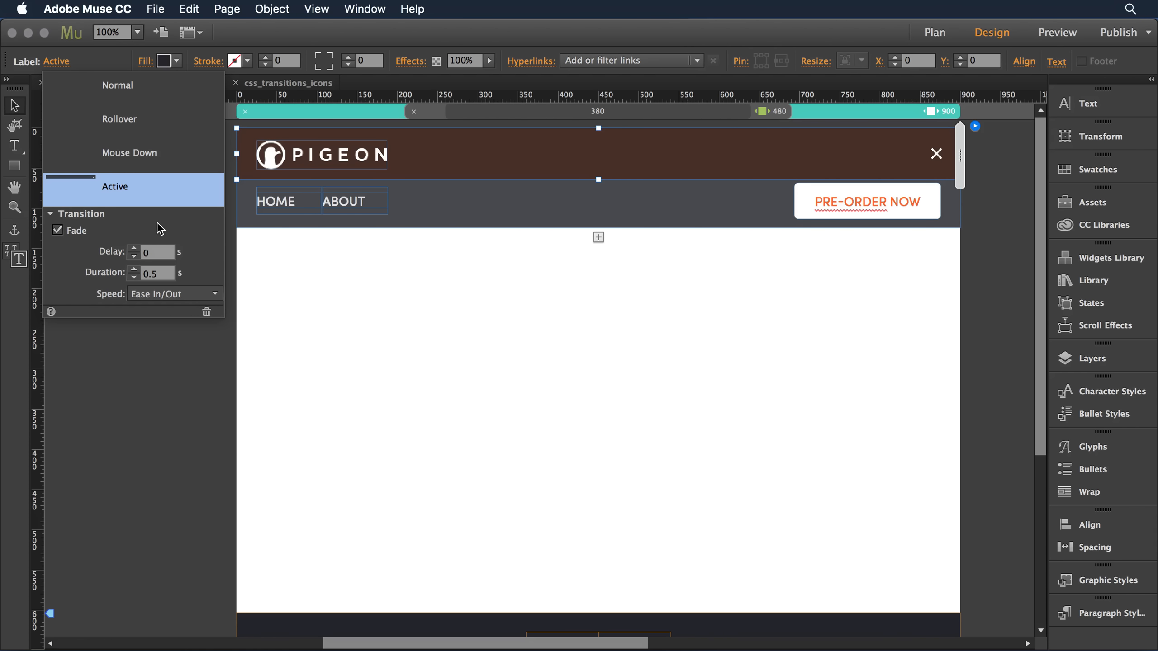
mouse_move(202, 275)
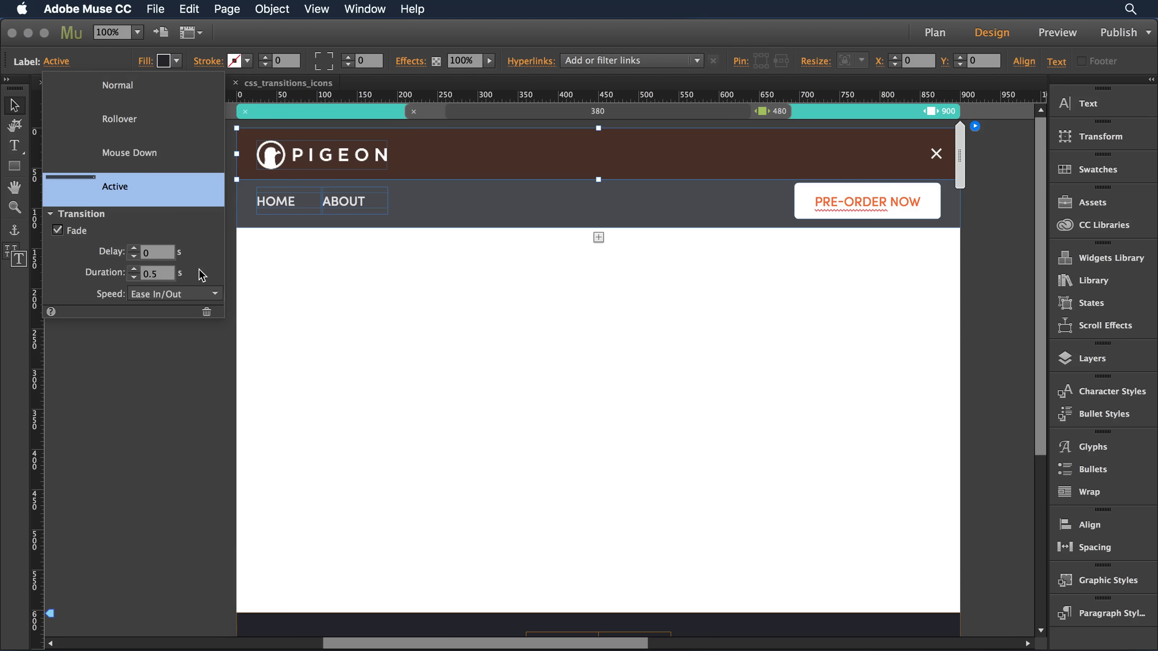
mouse_move(173, 294)
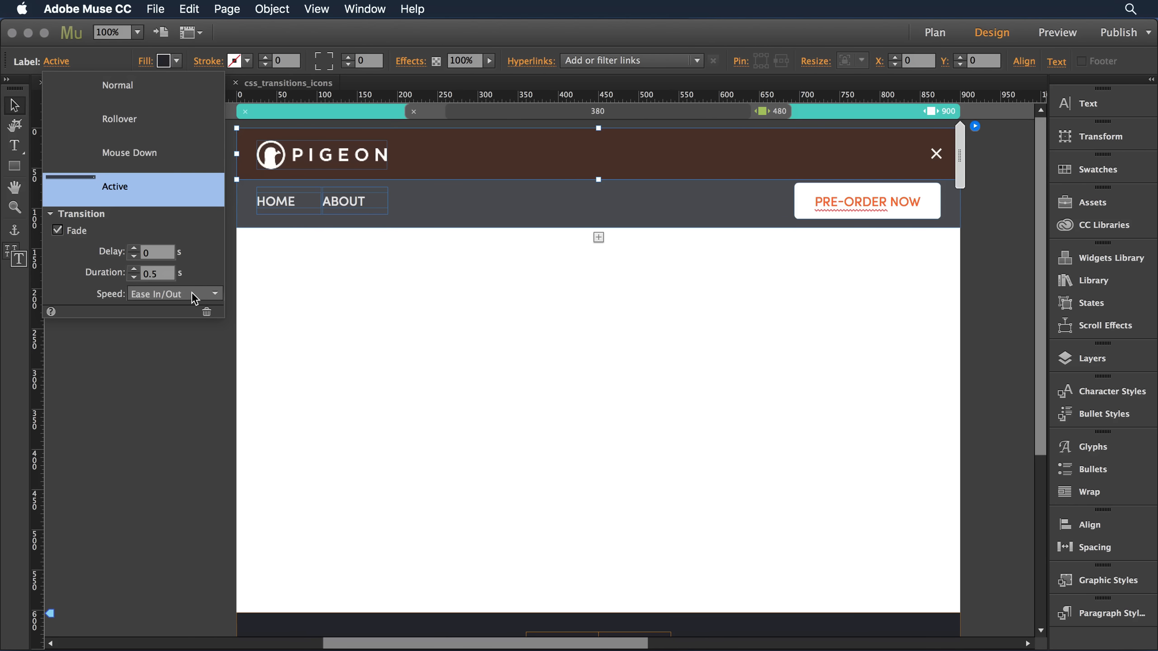
mouse_move(294, 303)
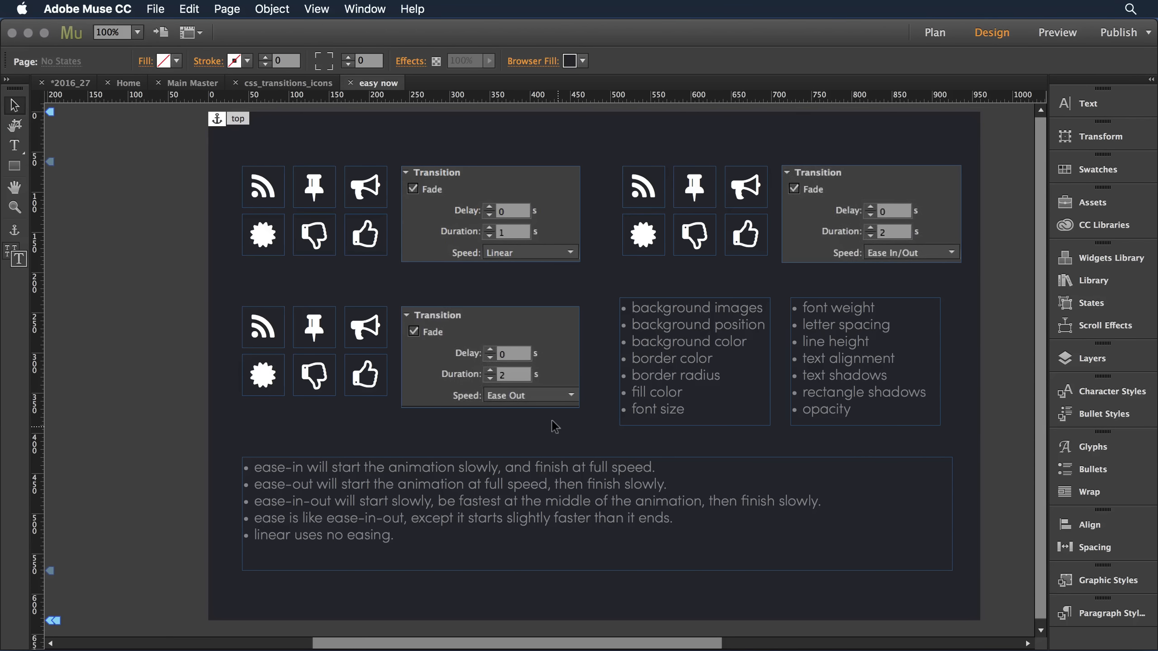
Preview the easy now icon test page in Chrome via File > Preview Page in Browser
click(155, 9)
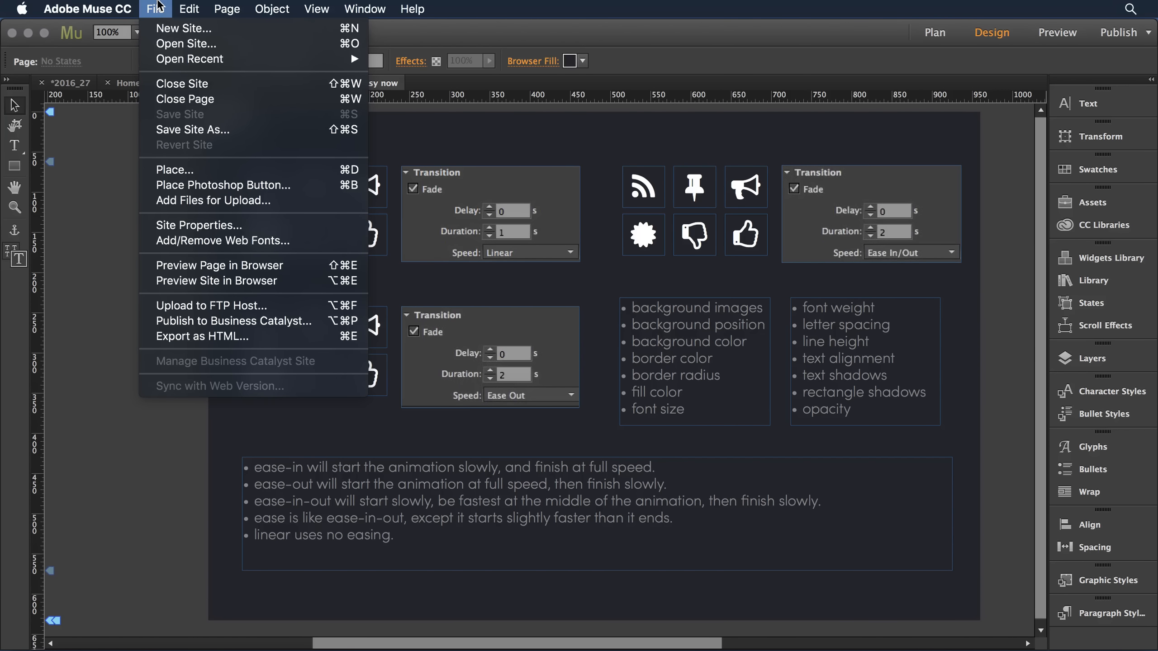
mouse_move(218, 265)
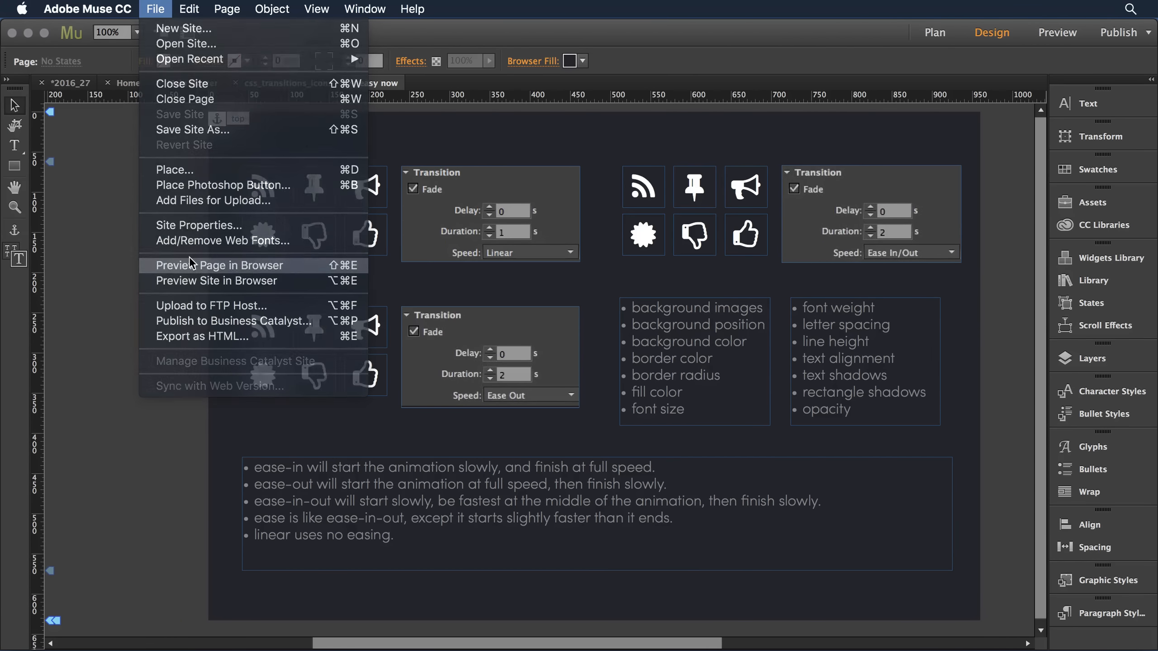
click(220, 265)
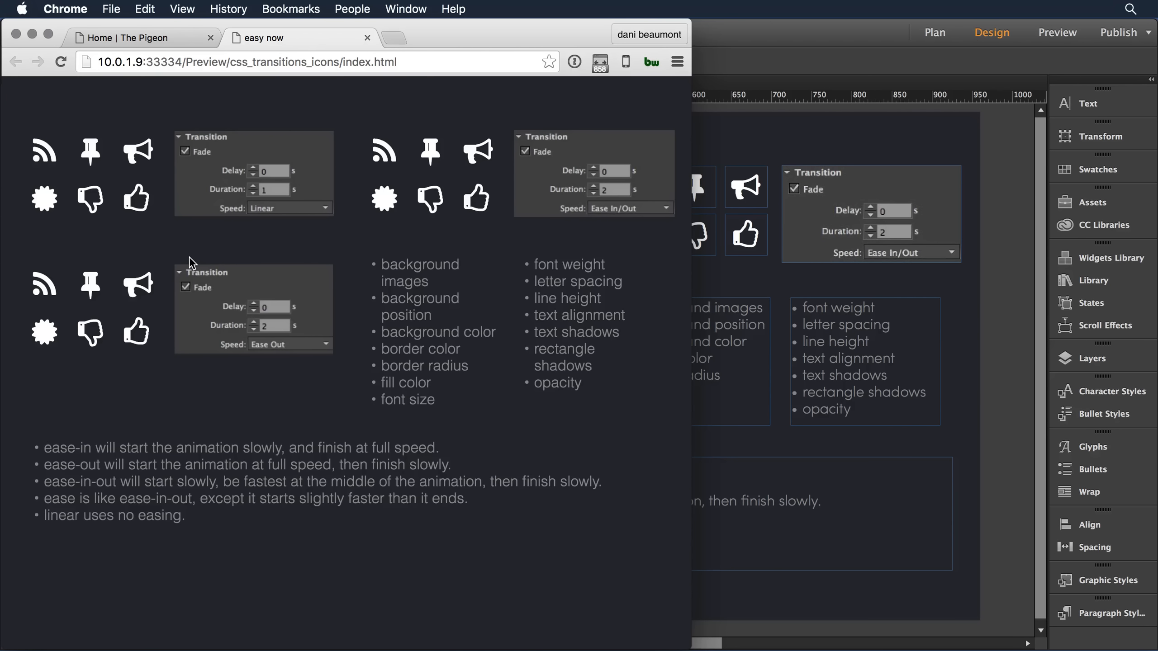
mouse_move(94, 245)
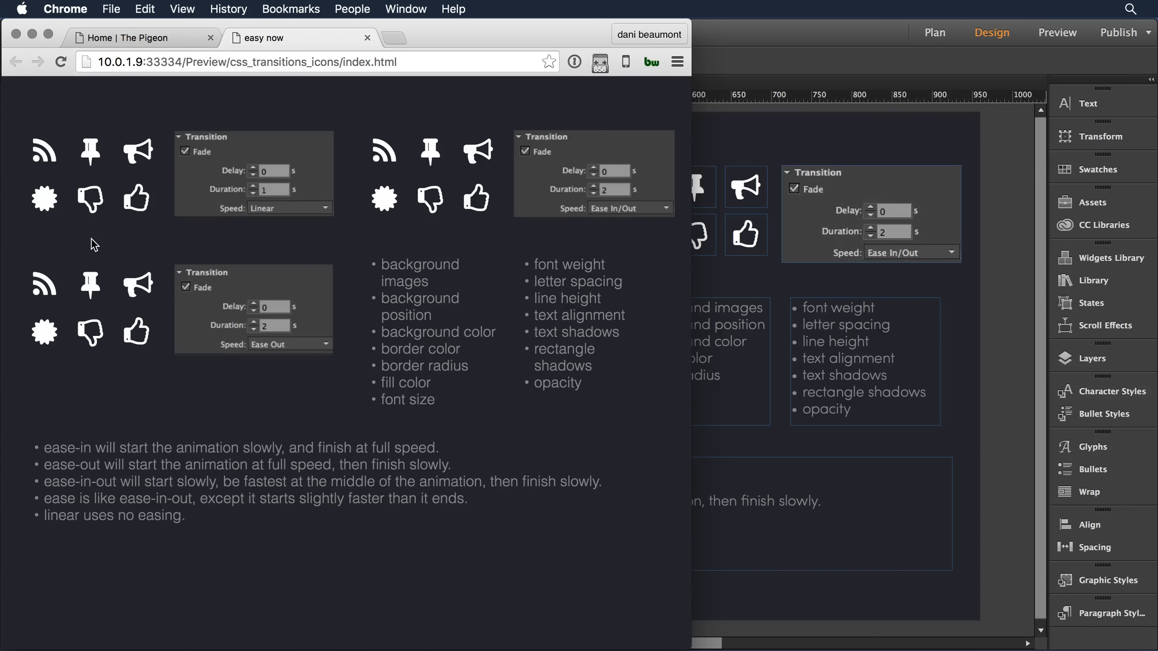
mouse_move(43, 198)
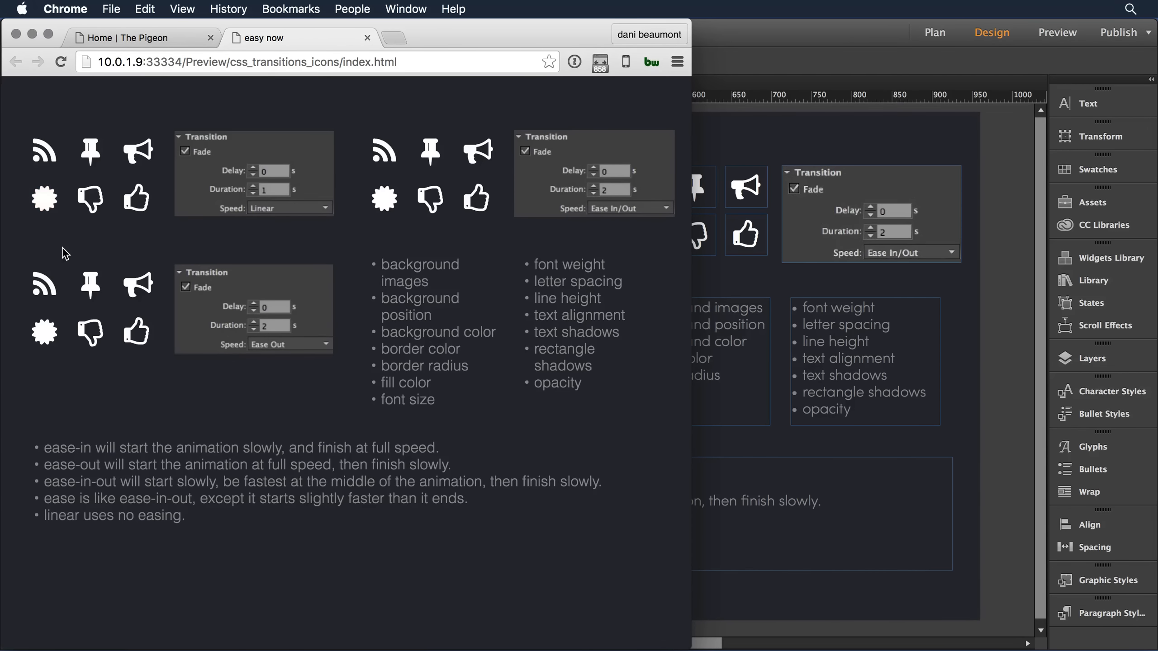
mouse_move(395, 235)
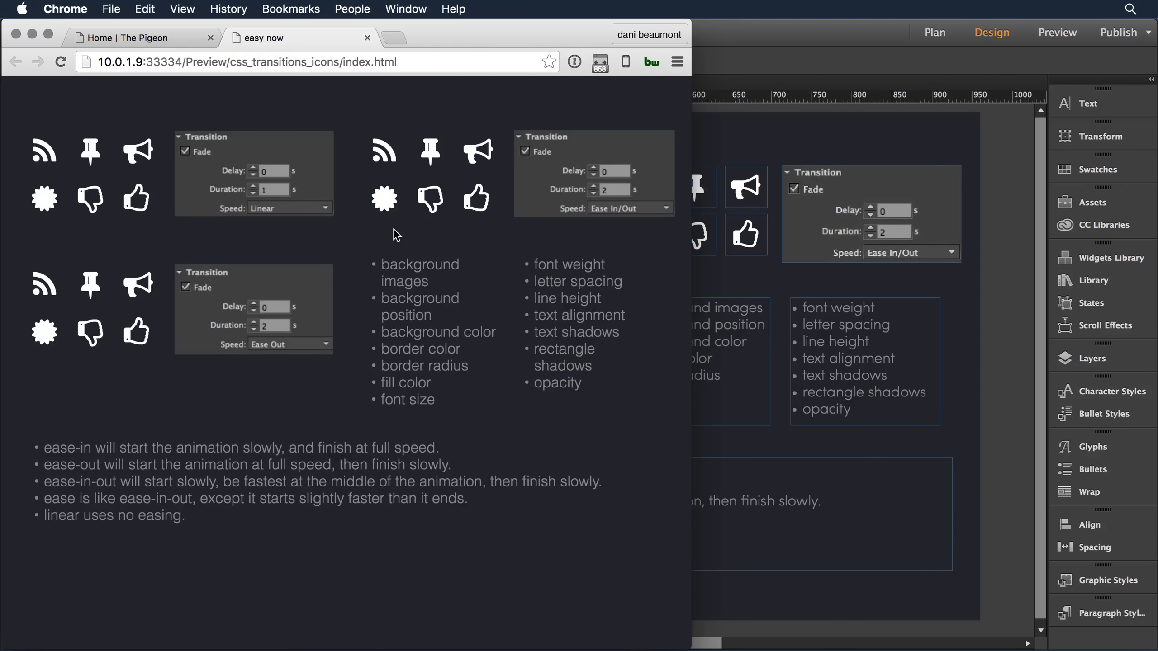
mouse_move(384, 198)
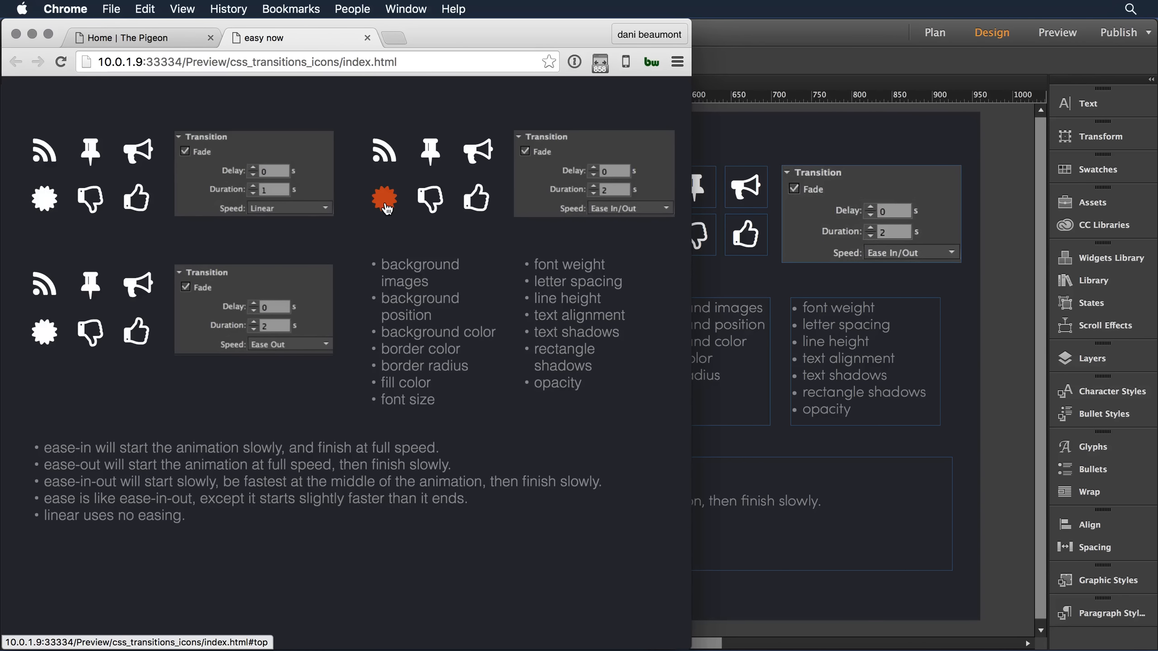
mouse_move(355, 243)
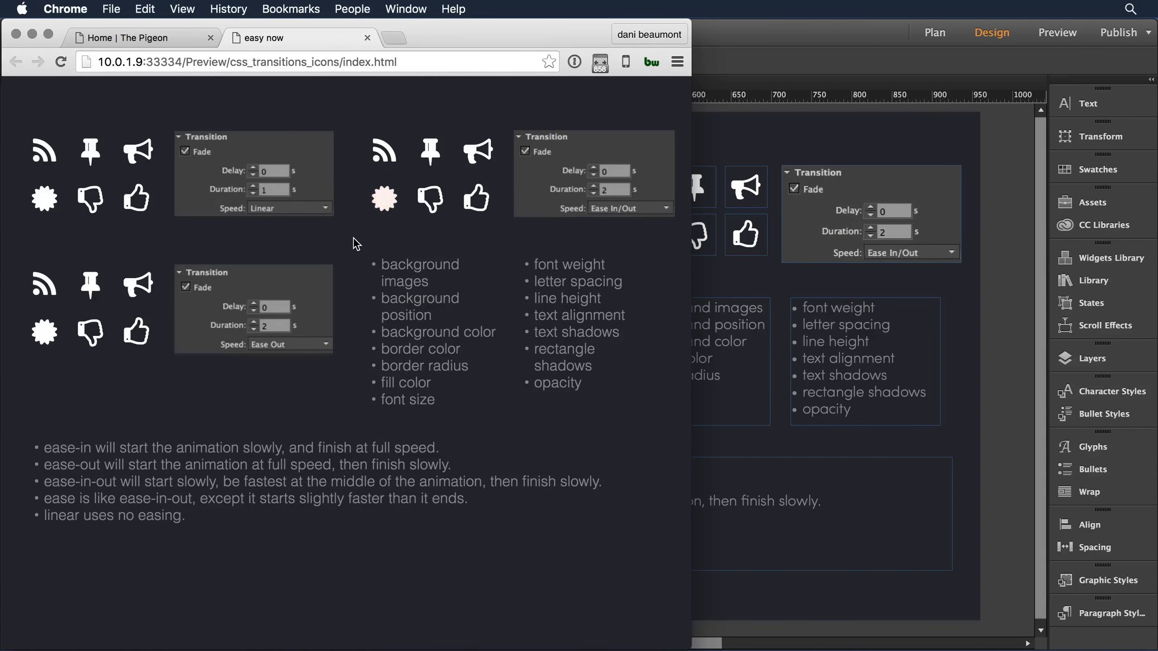